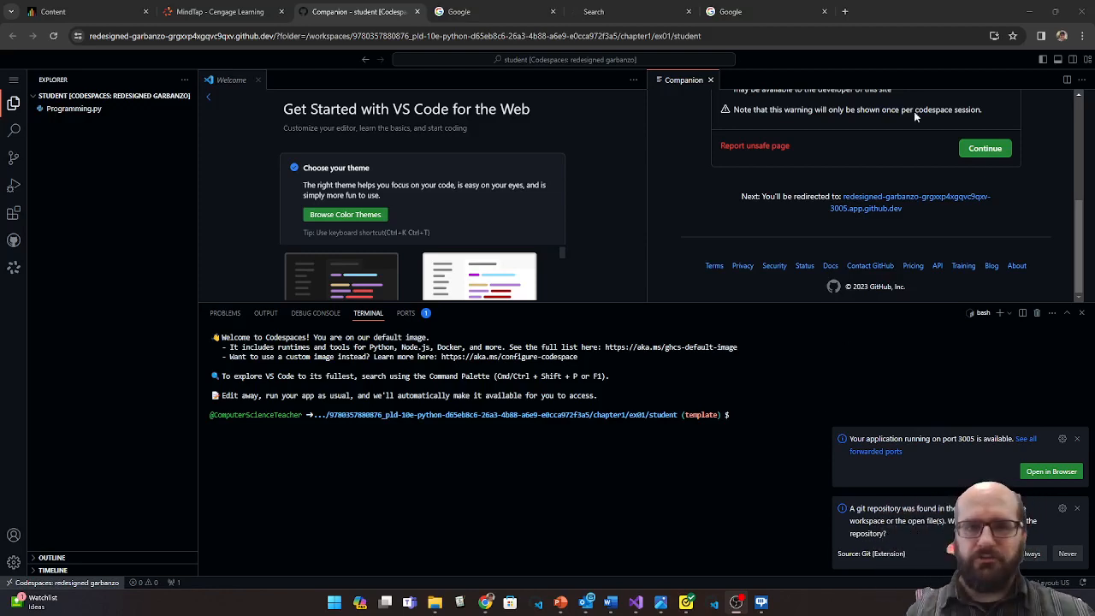
{"action": "mouse_move", "coordinate": [869, 8]}
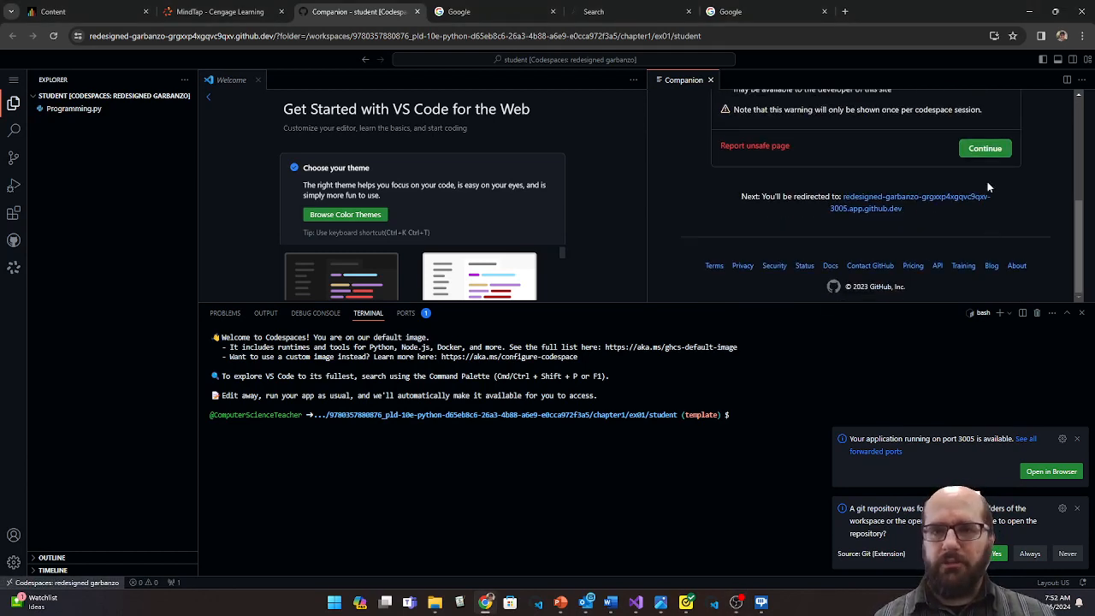
- Dismiss the unsafe-page warning and scroll to the lab's two print tasks and 0% grade
{"action": "left_click", "coordinate": [985, 148]}
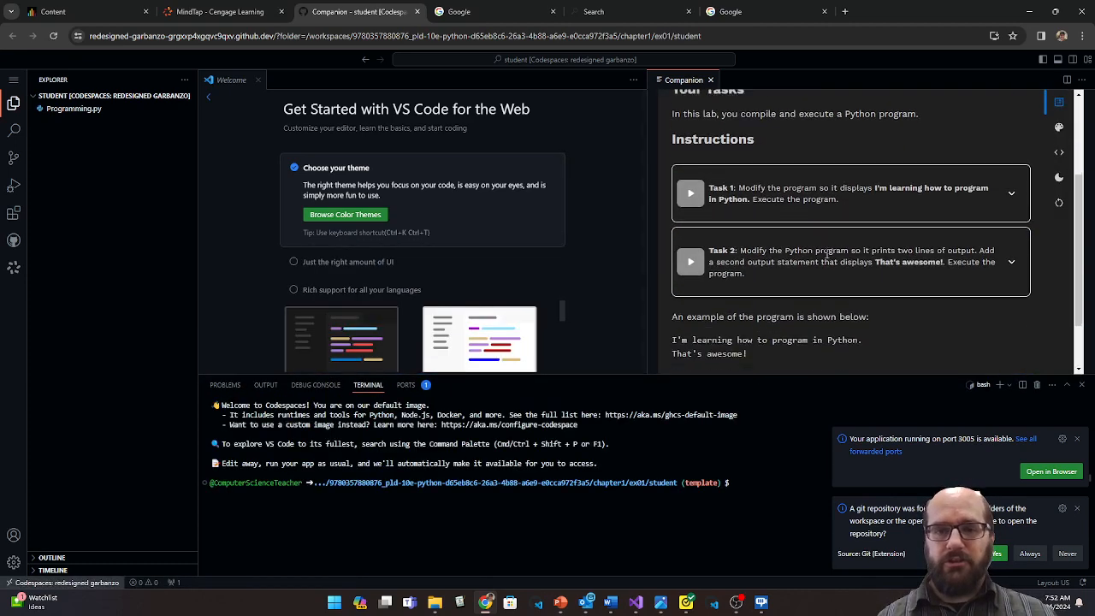
{"action": "scroll", "scroll_direction": "down", "scroll_amount": 3}
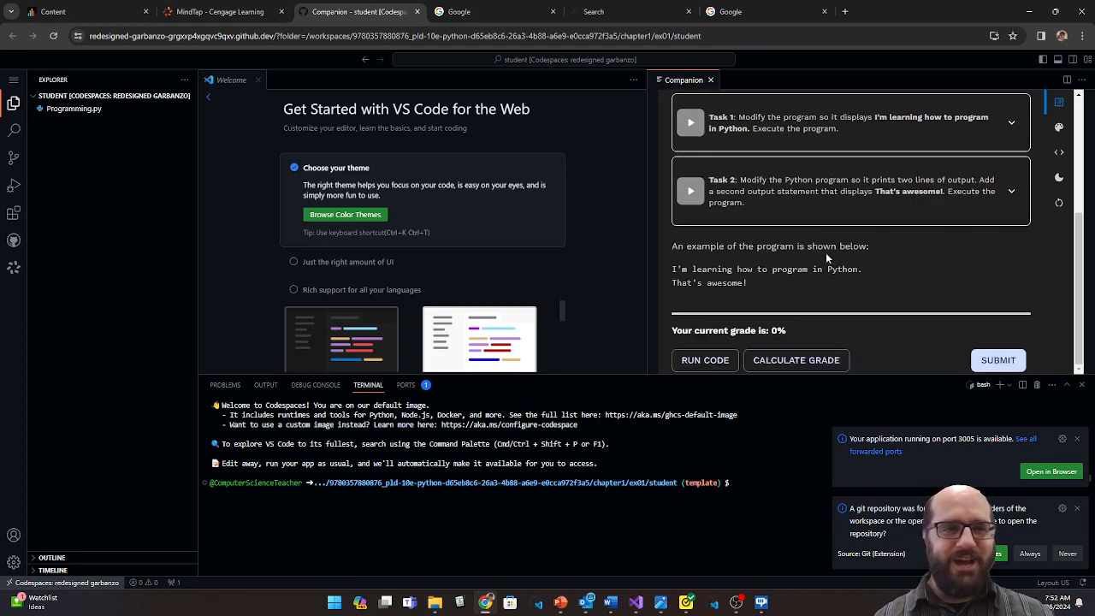
- Edit Programming.py to print "I'm learning how to program in Python." and "That's awesome"
{"action": "double_click", "coordinate": [73, 109]}
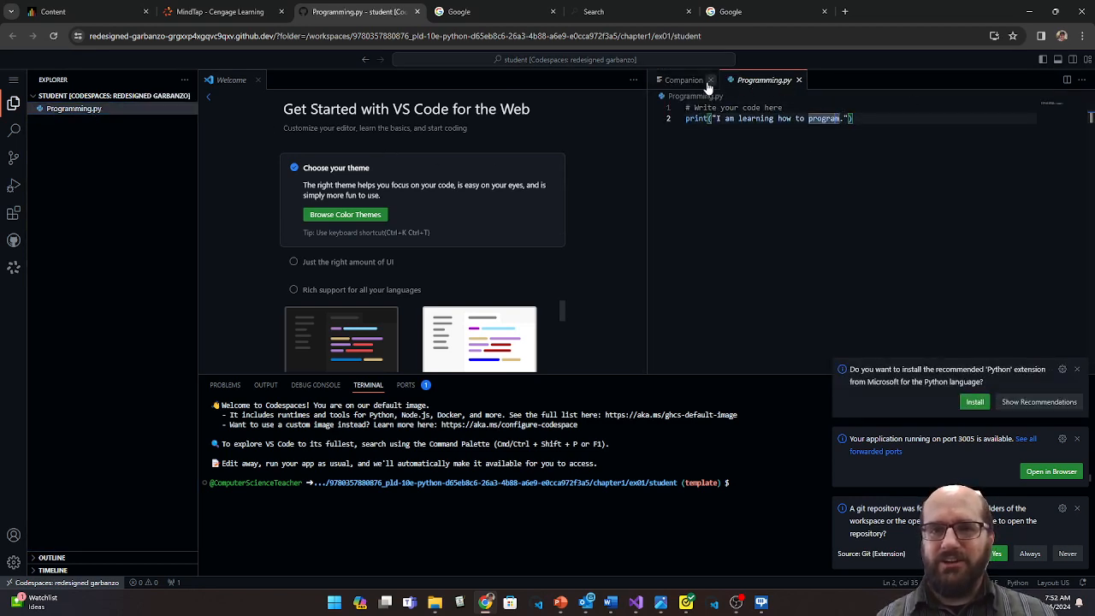
{"action": "left_click", "coordinate": [681, 80]}
{"action": "type", "text": "'"}
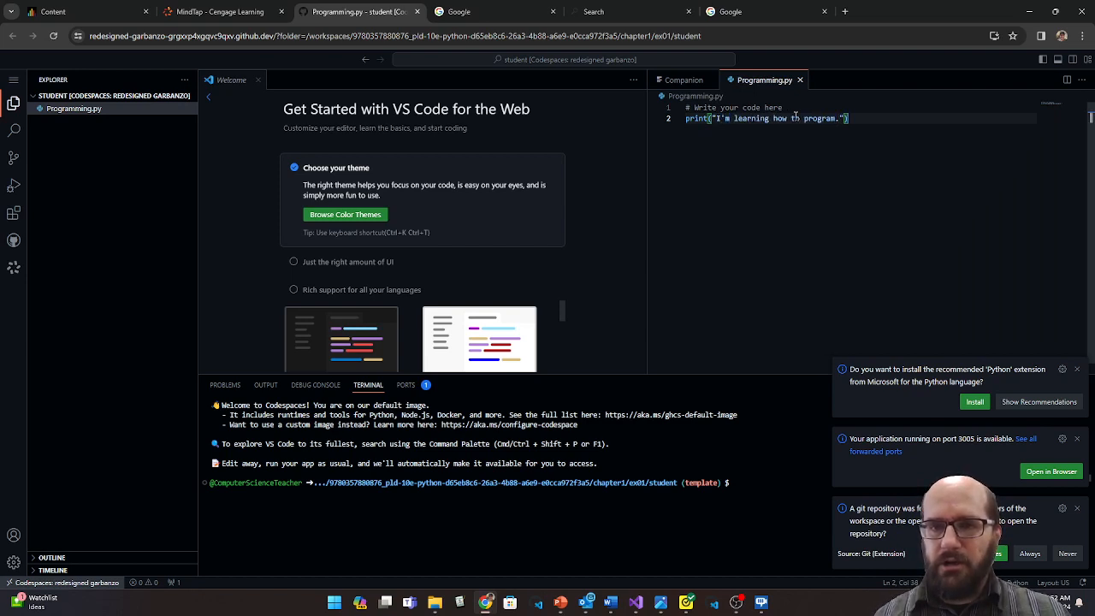
{"action": "type", "text": "print("}
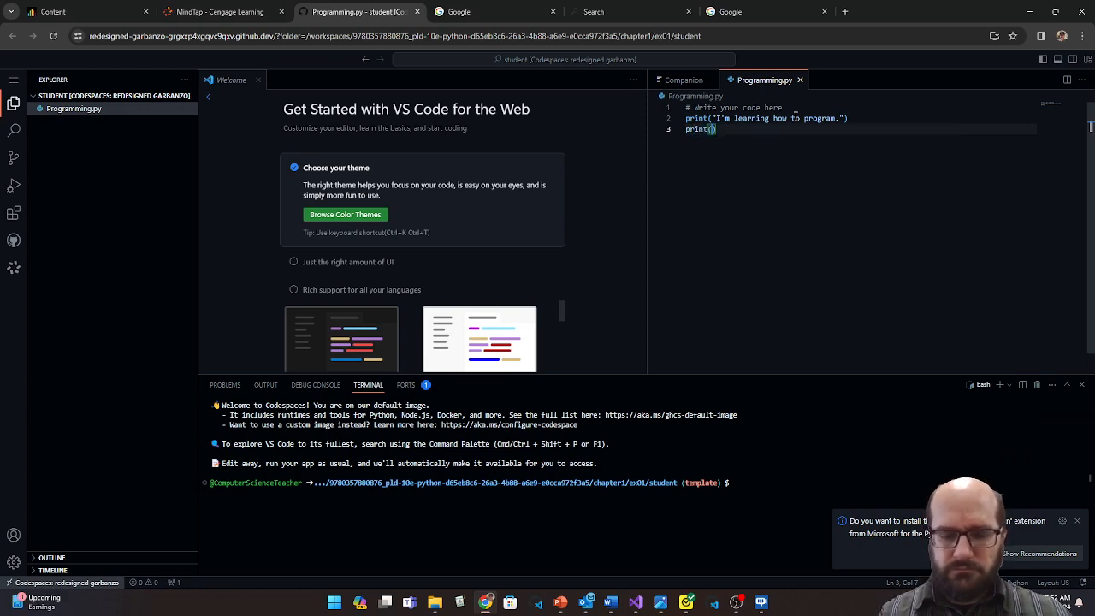
{"action": "type", "text": "\""}
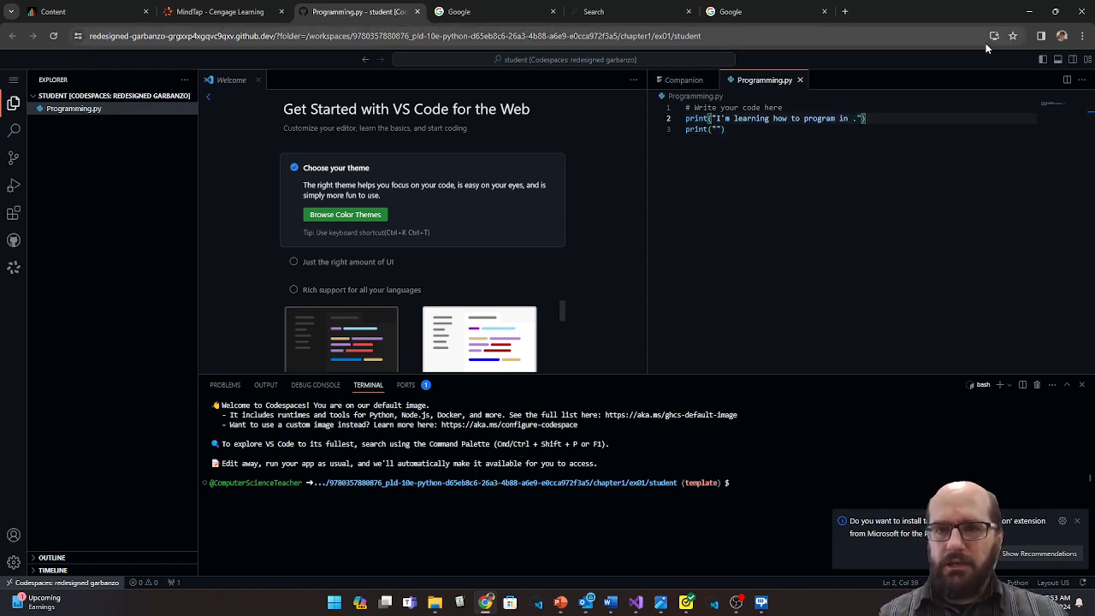
{"action": "type", "text": "Python."}
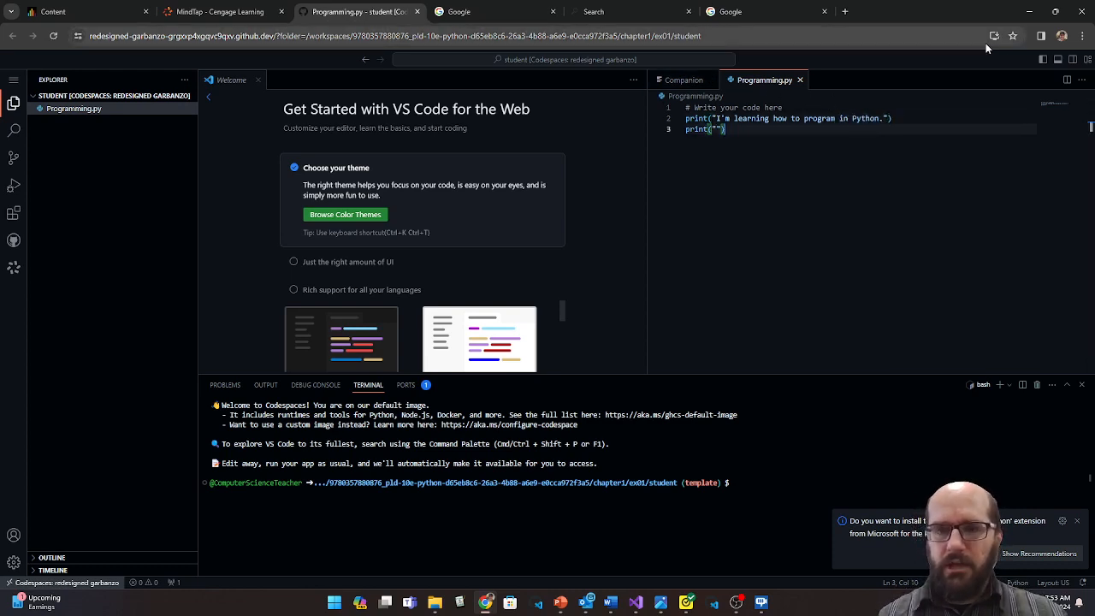
{"action": "type", "text": "That's awesome"}
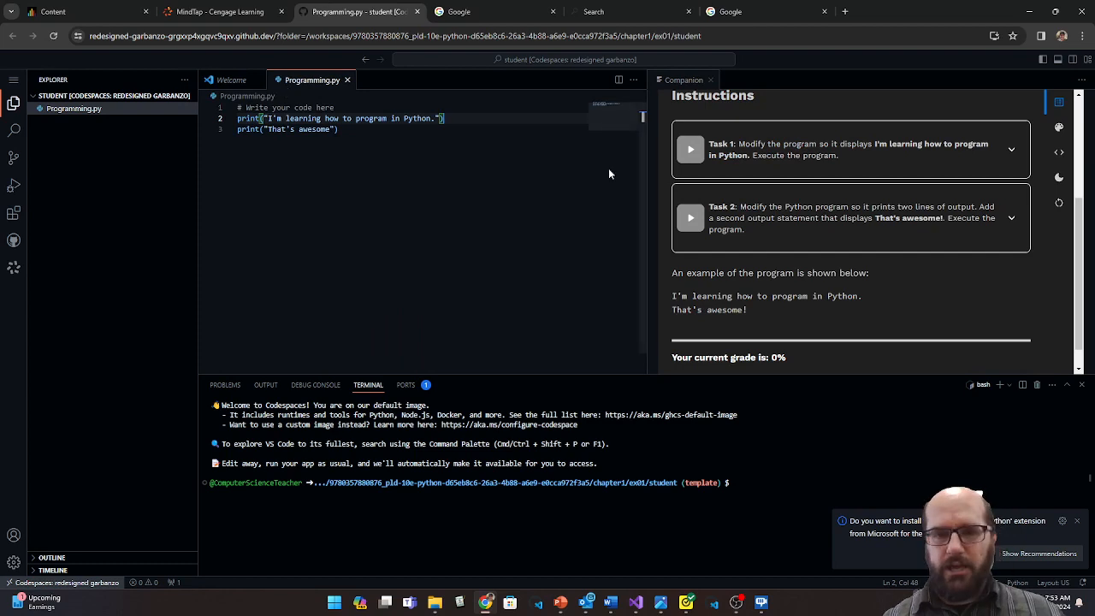
- Run Programming.py, then add "!" so the second line prints "That's awesome!"
{"action": "scroll", "scroll_direction": "down", "scroll_amount": 3}
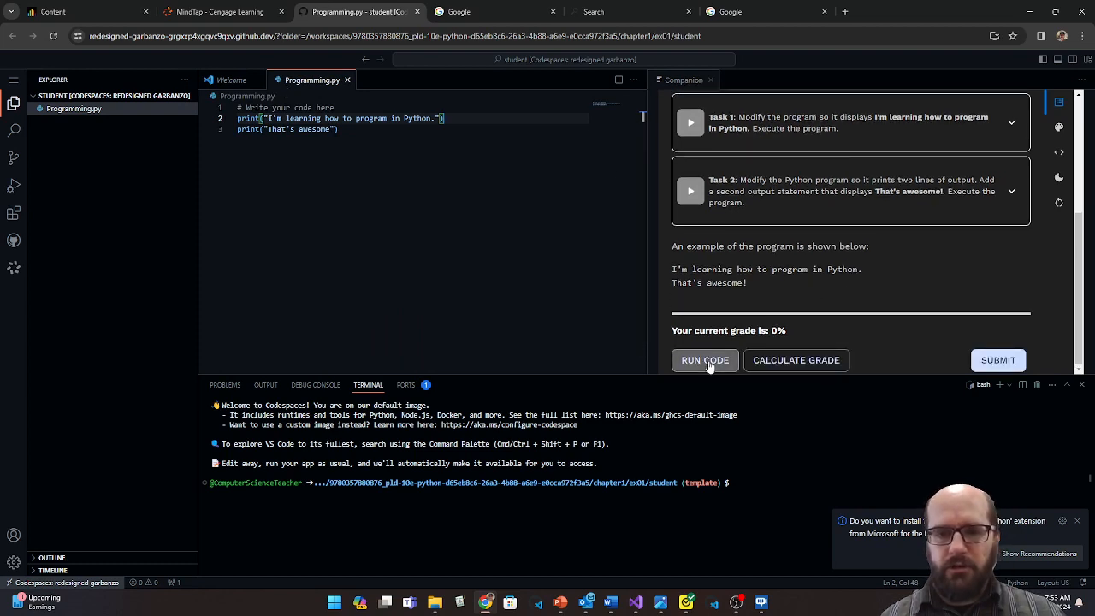
{"action": "left_click", "coordinate": [704, 361]}
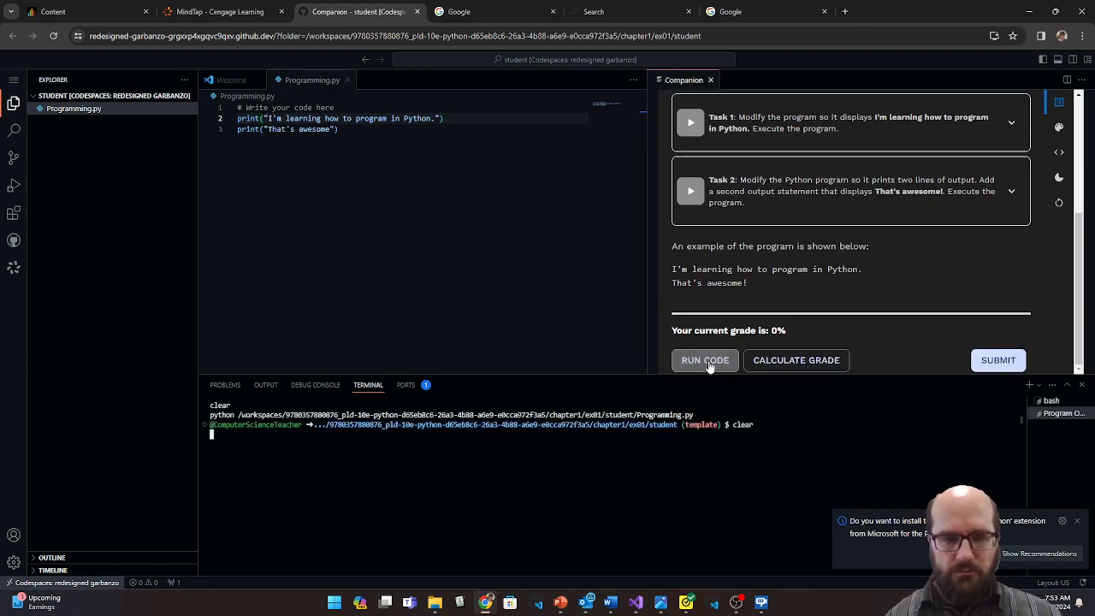
{"action": "left_click", "coordinate": [704, 360]}
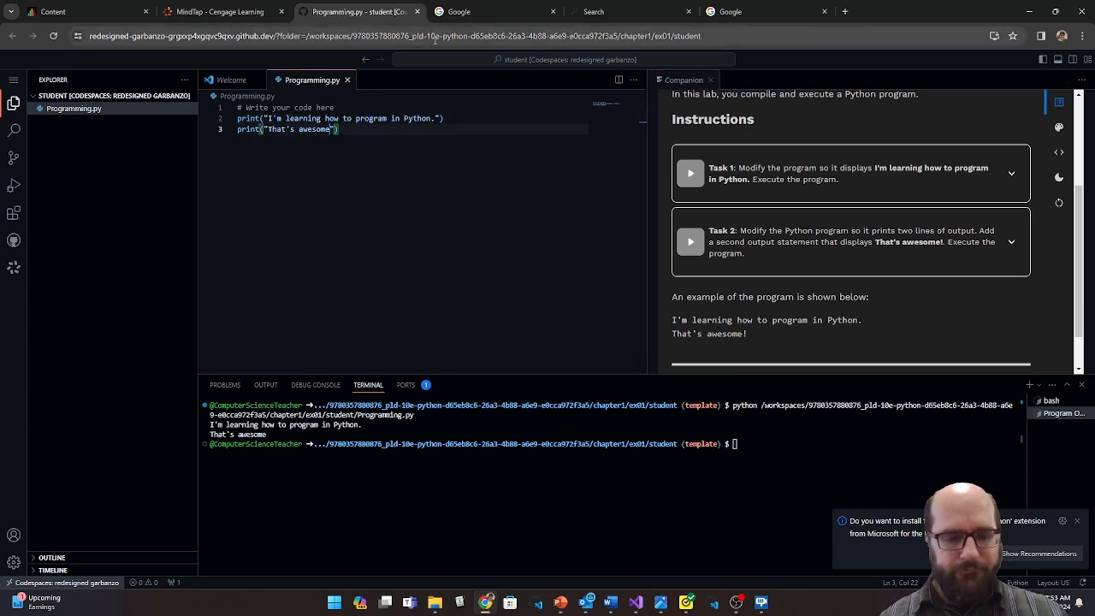
{"action": "type", "text": "!"}
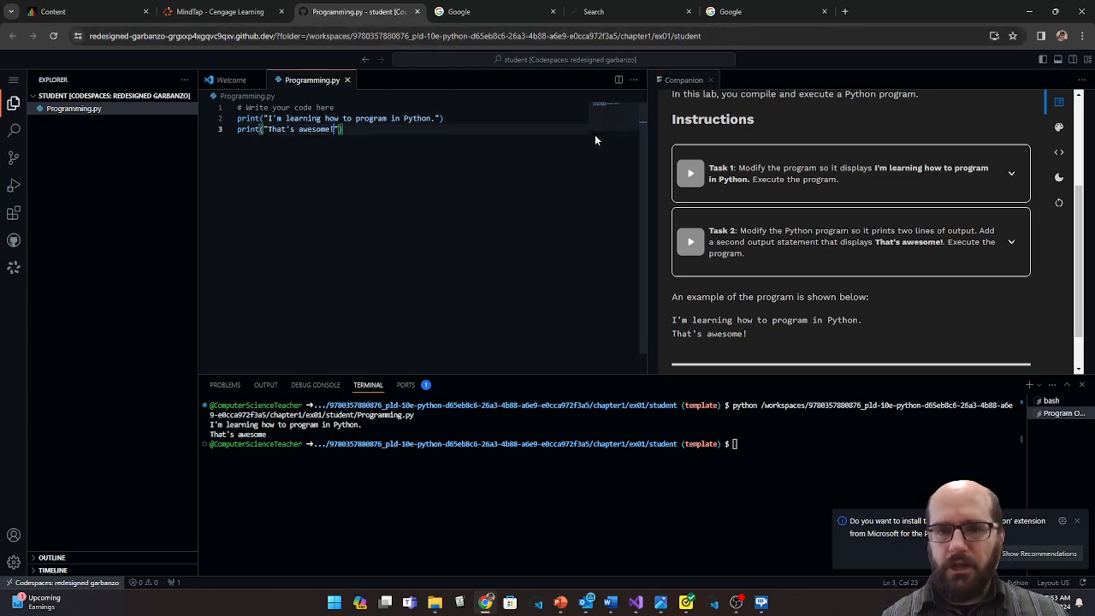
{"action": "scroll", "scroll_direction": "down", "scroll_amount": 3}
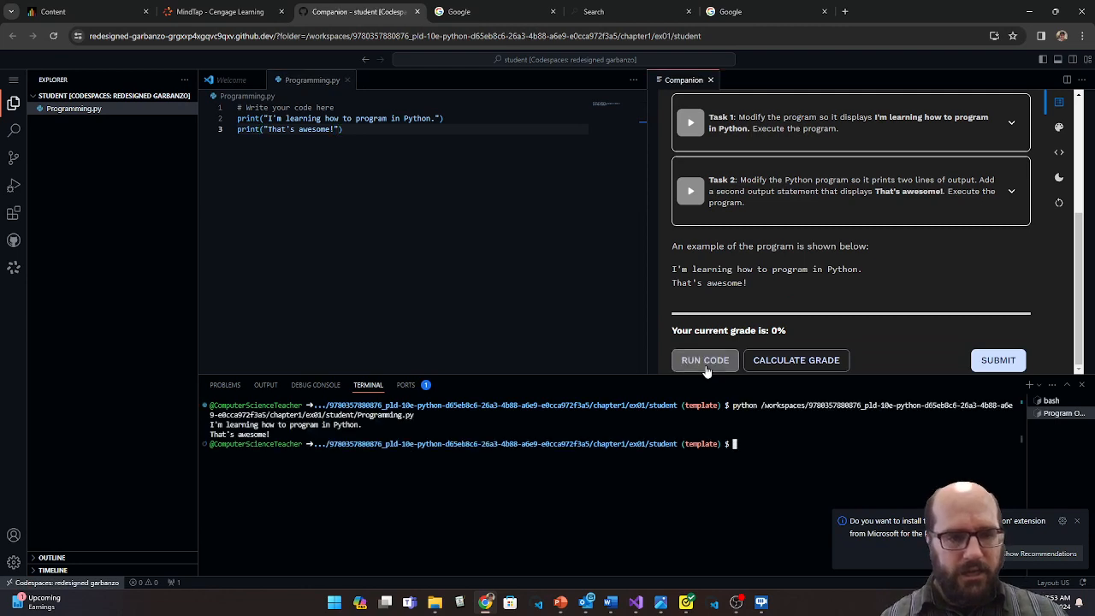
{"action": "mouse_move", "coordinate": [795, 366]}
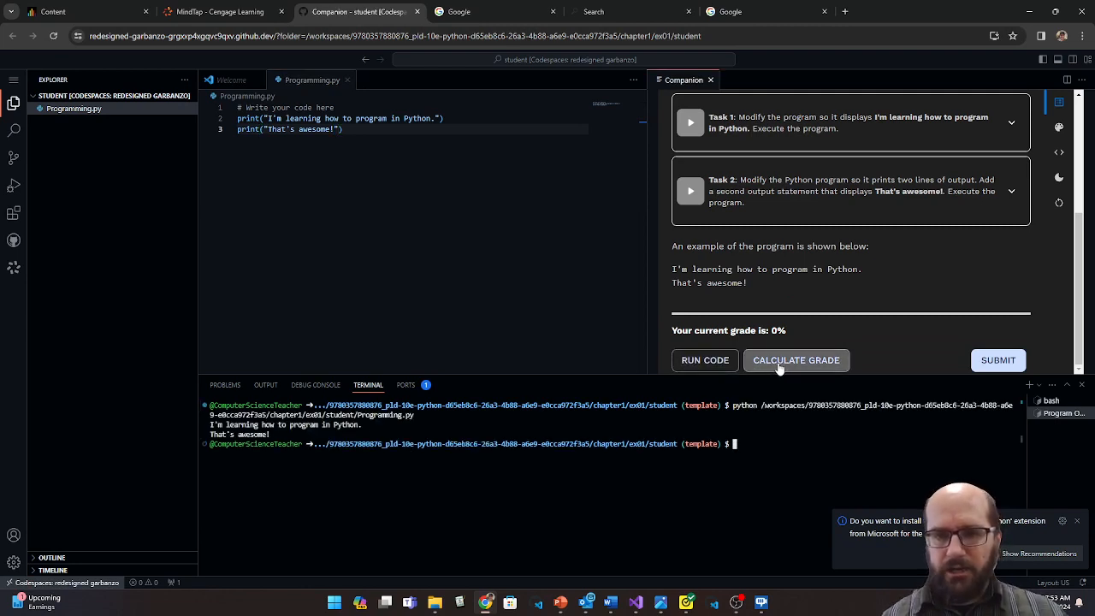
- Start the Companion grade calculation for the Programming.py lab
{"action": "left_click", "coordinate": [796, 360]}
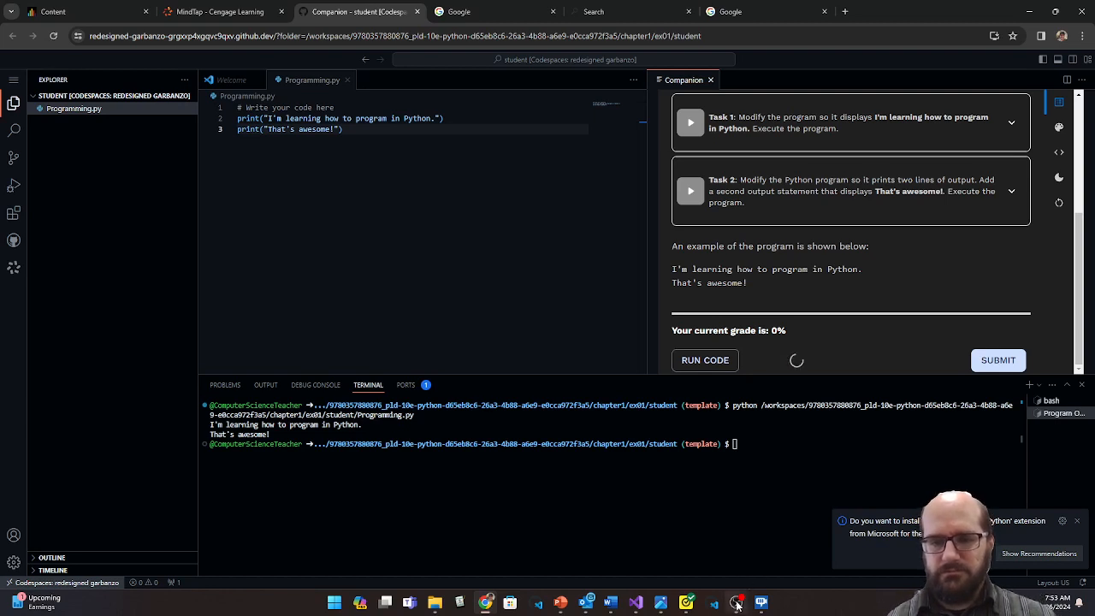
{"action": "mouse_move", "coordinate": [696, 381]}
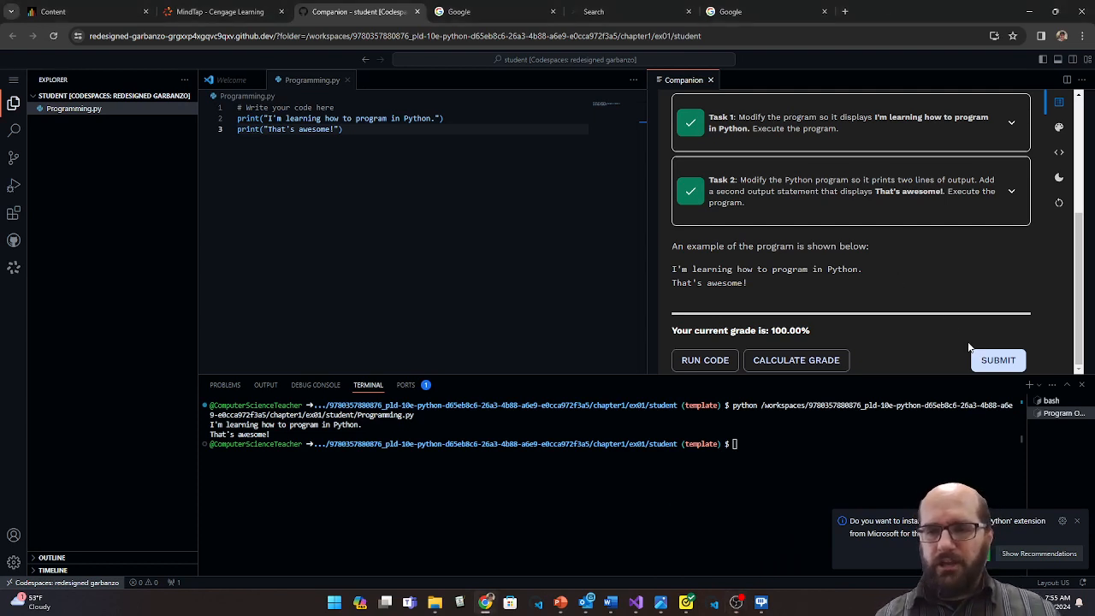
{"action": "mouse_move", "coordinate": [997, 360]}
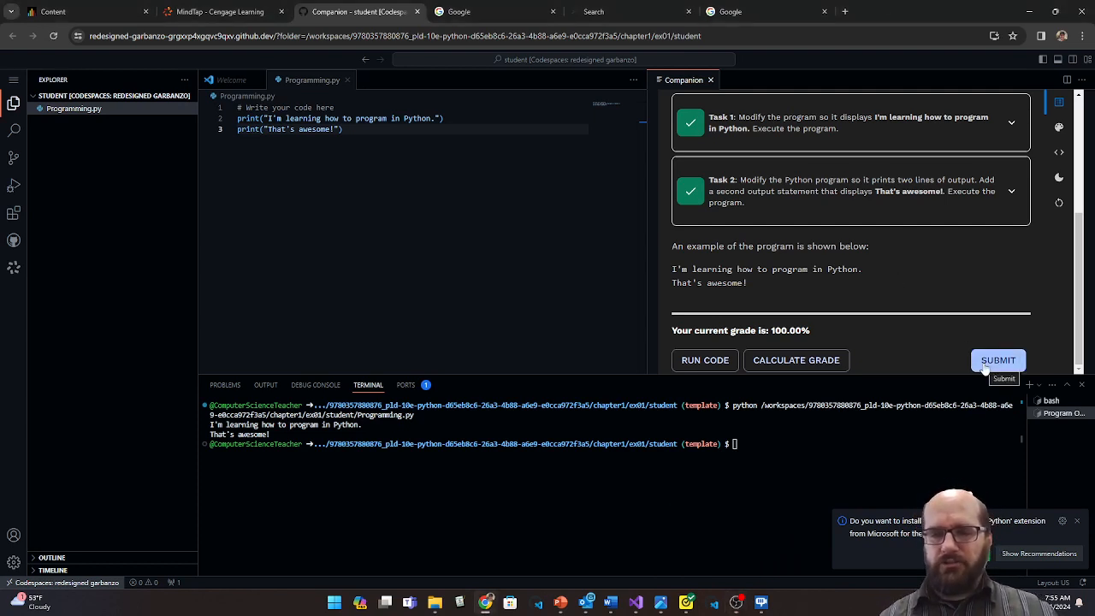
- Submit the Programming.py lab scored at 100% through the Companion panel
{"action": "left_click", "coordinate": [997, 360]}
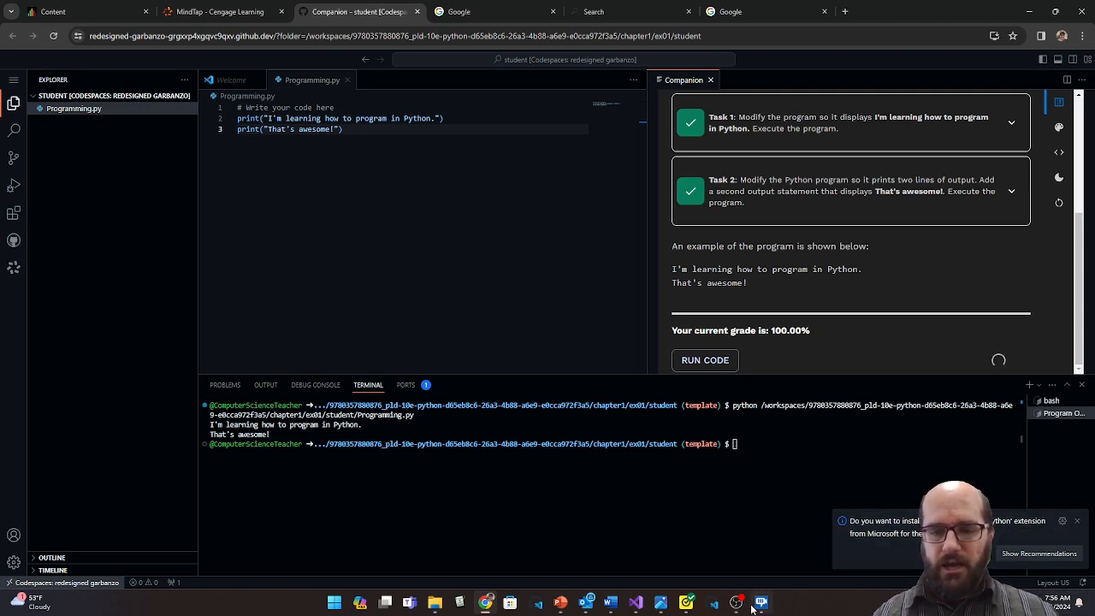
{"action": "mouse_move", "coordinate": [615, 439]}
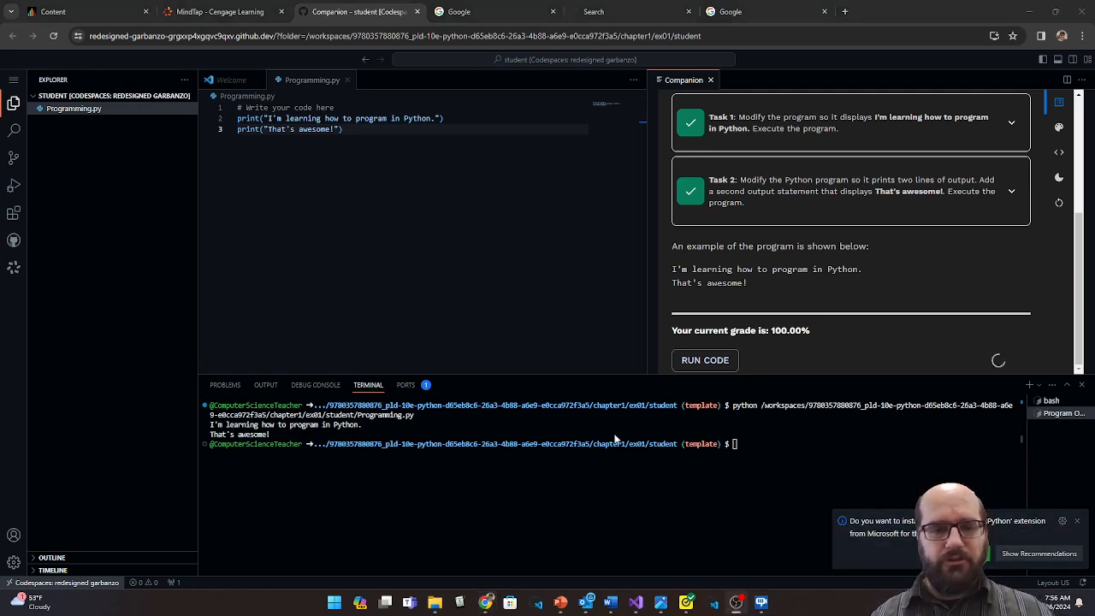
{"action": "mouse_move", "coordinate": [969, 412]}
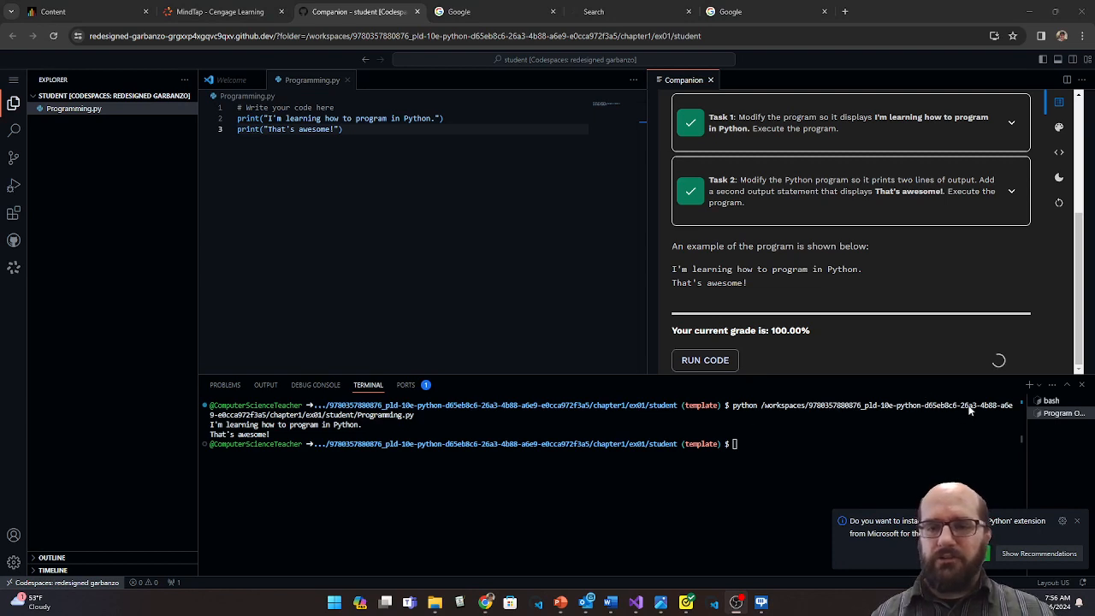